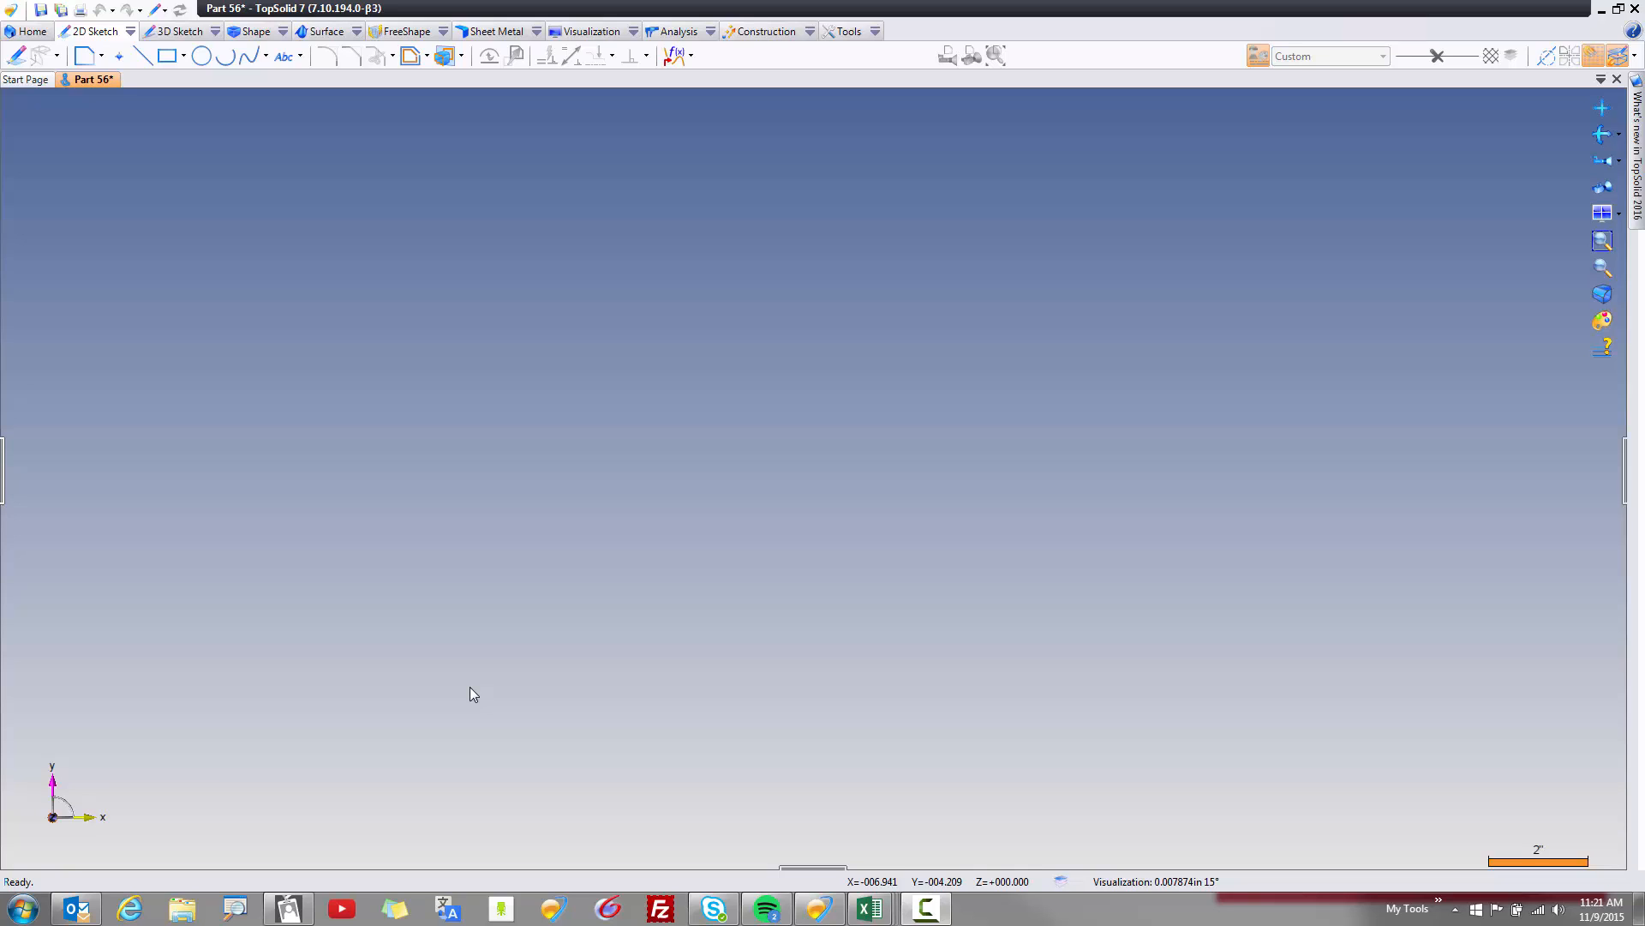
{"action": "mouse_move", "coordinate": [468, 678]}
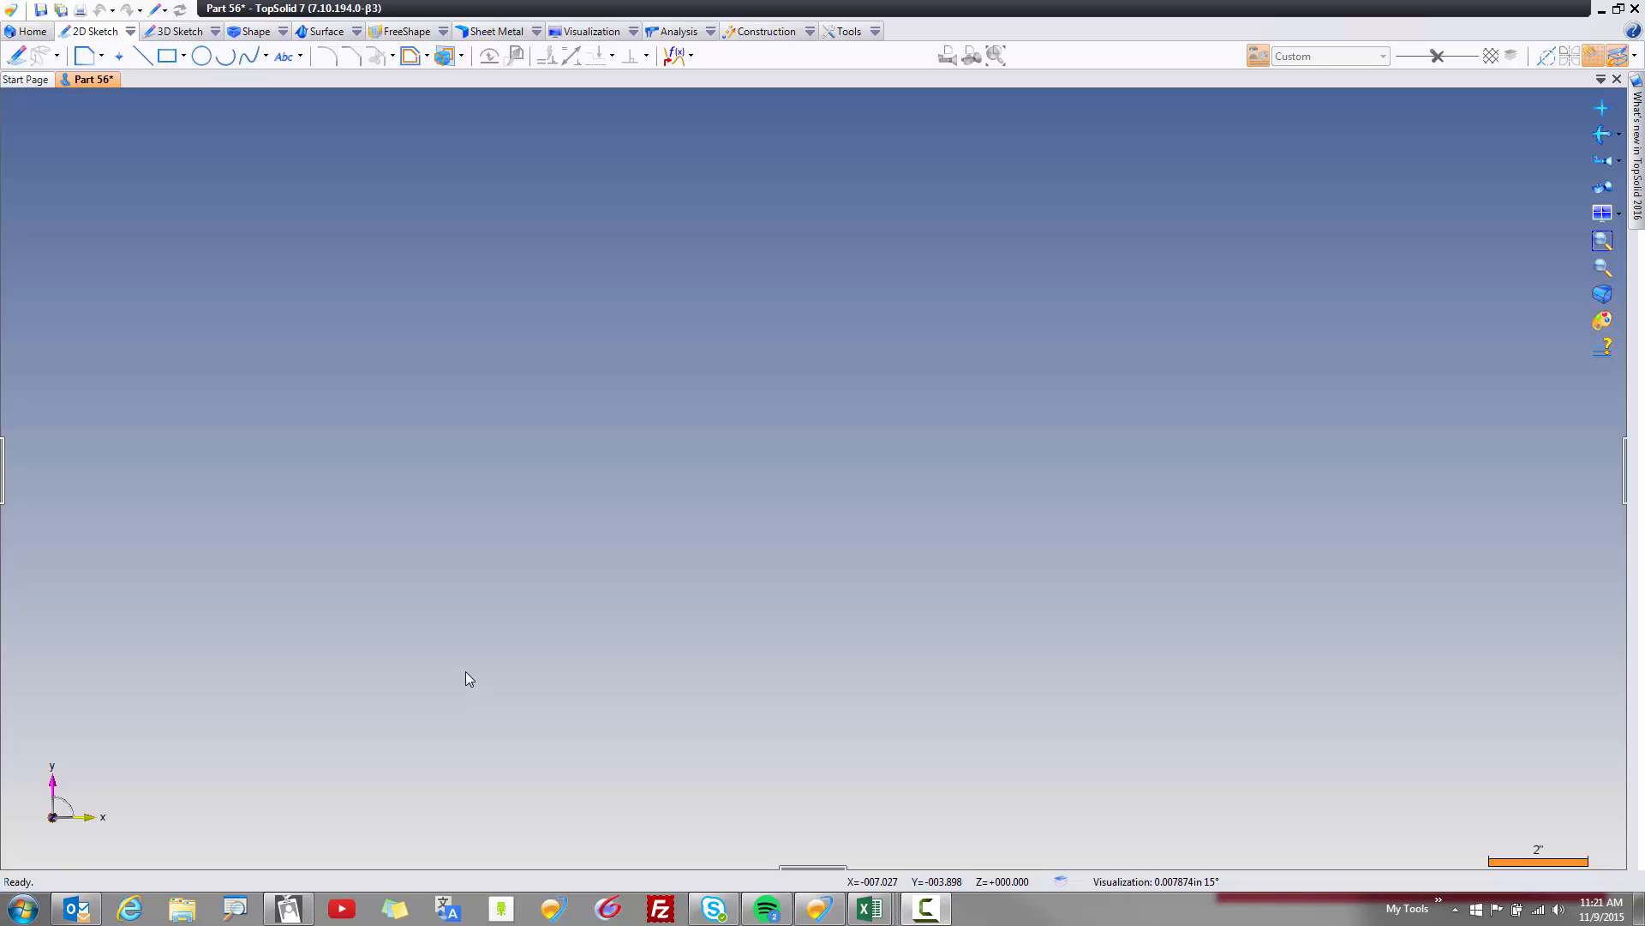
{"action": "mouse_move", "coordinate": [86, 105]}
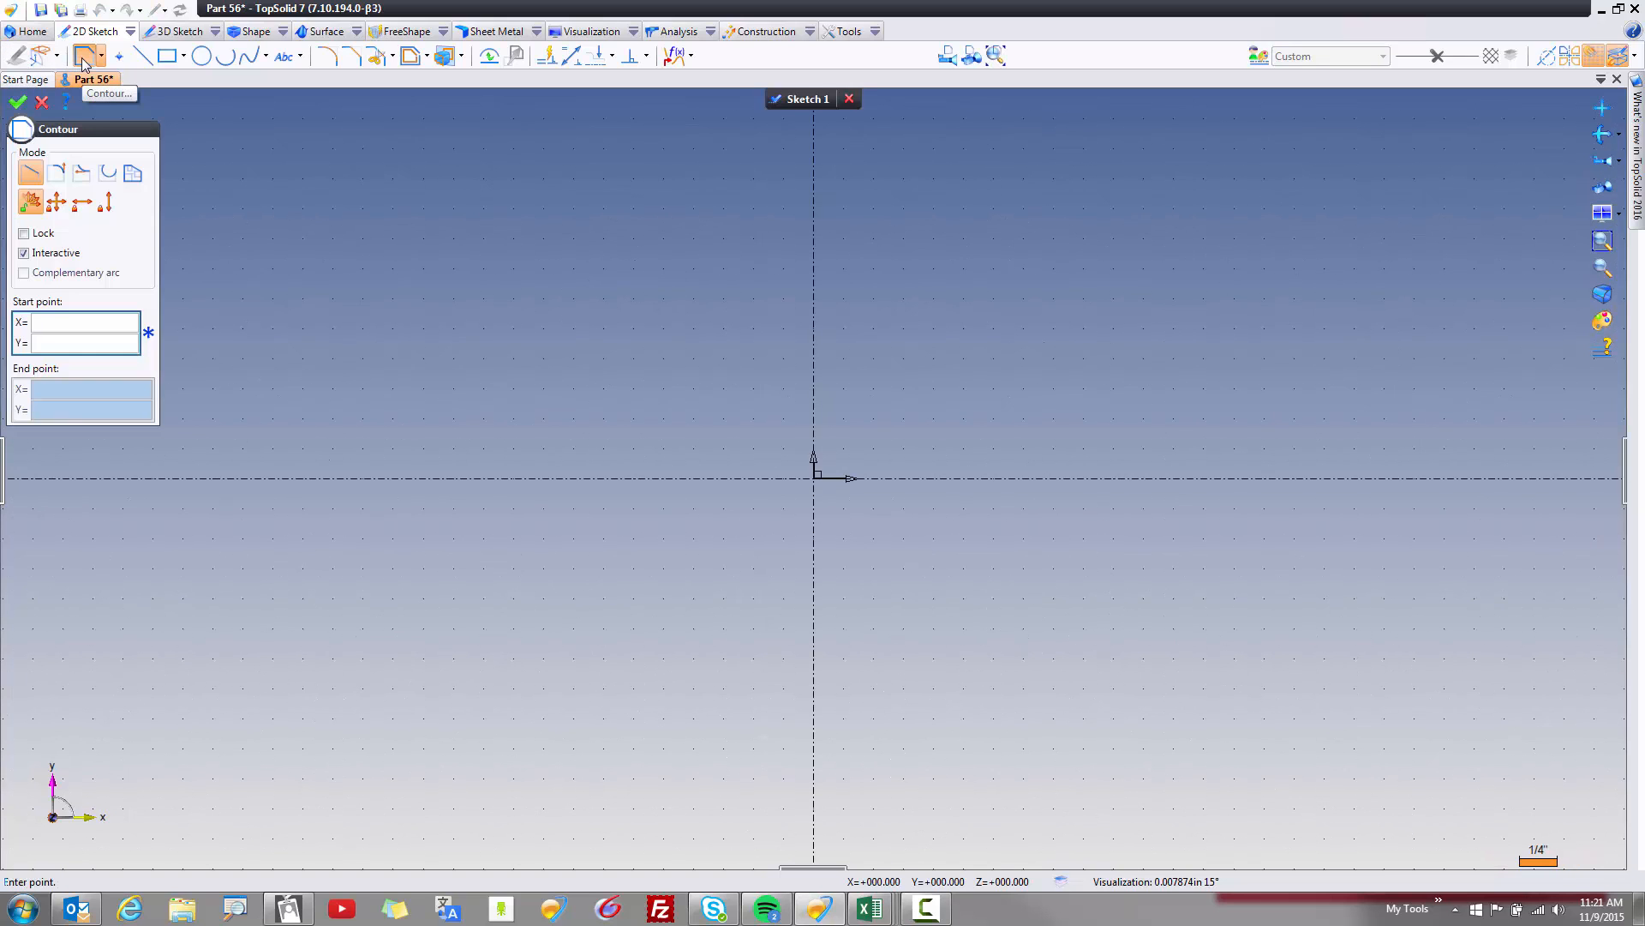
{"action": "mouse_move", "coordinate": [267, 151]}
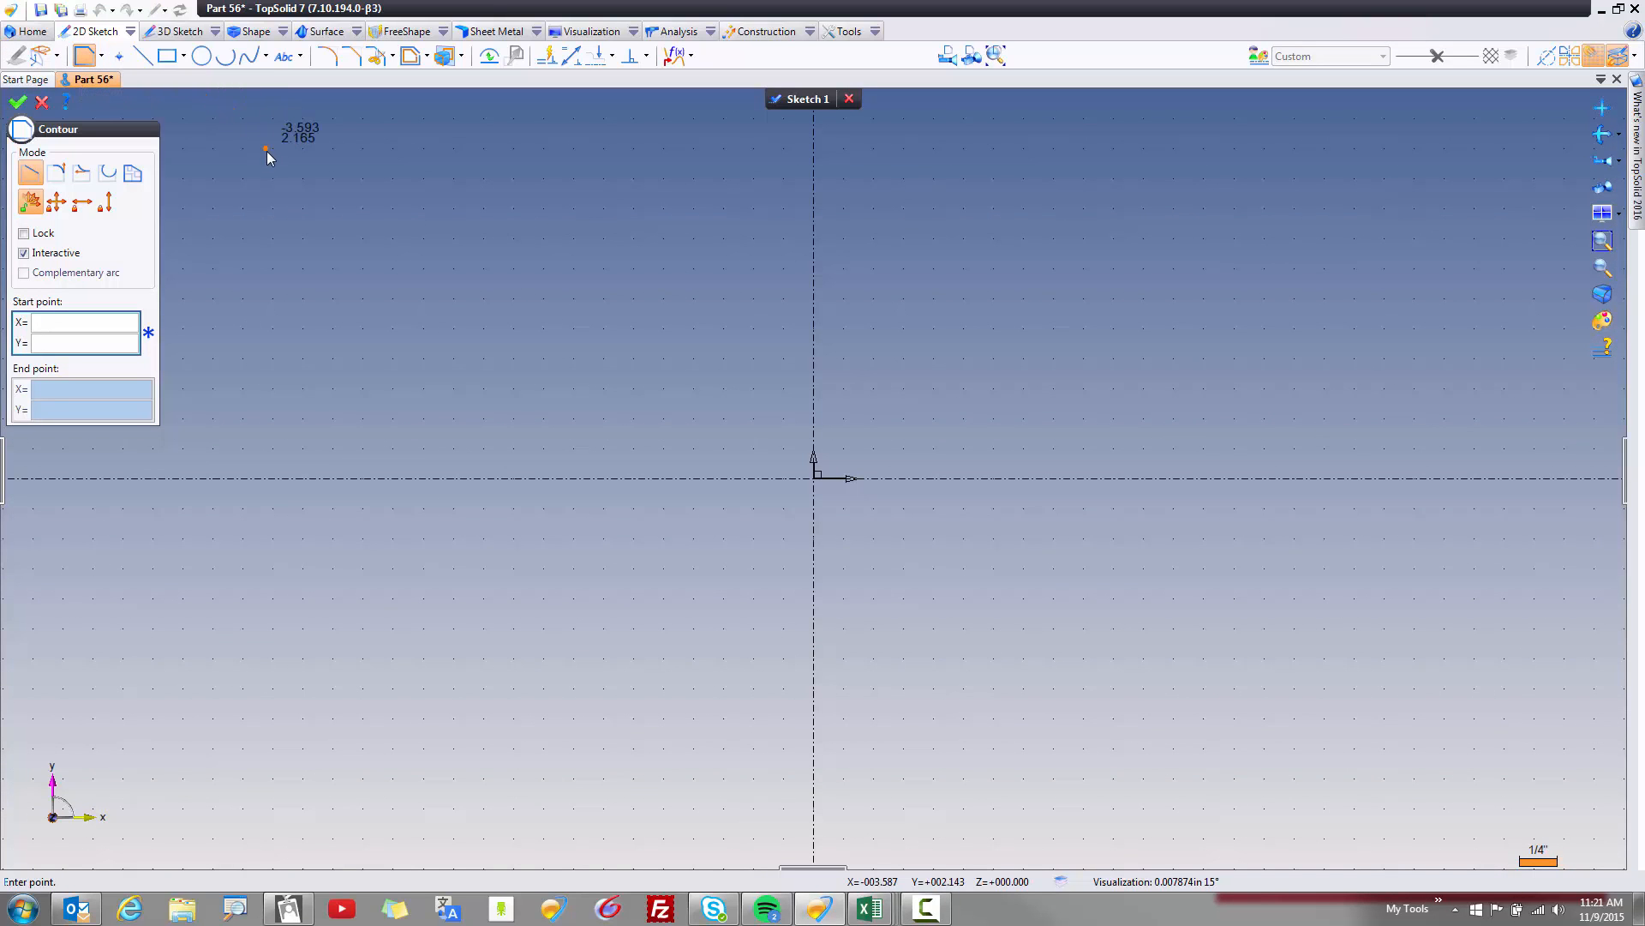
{"action": "mouse_move", "coordinate": [235, 187]}
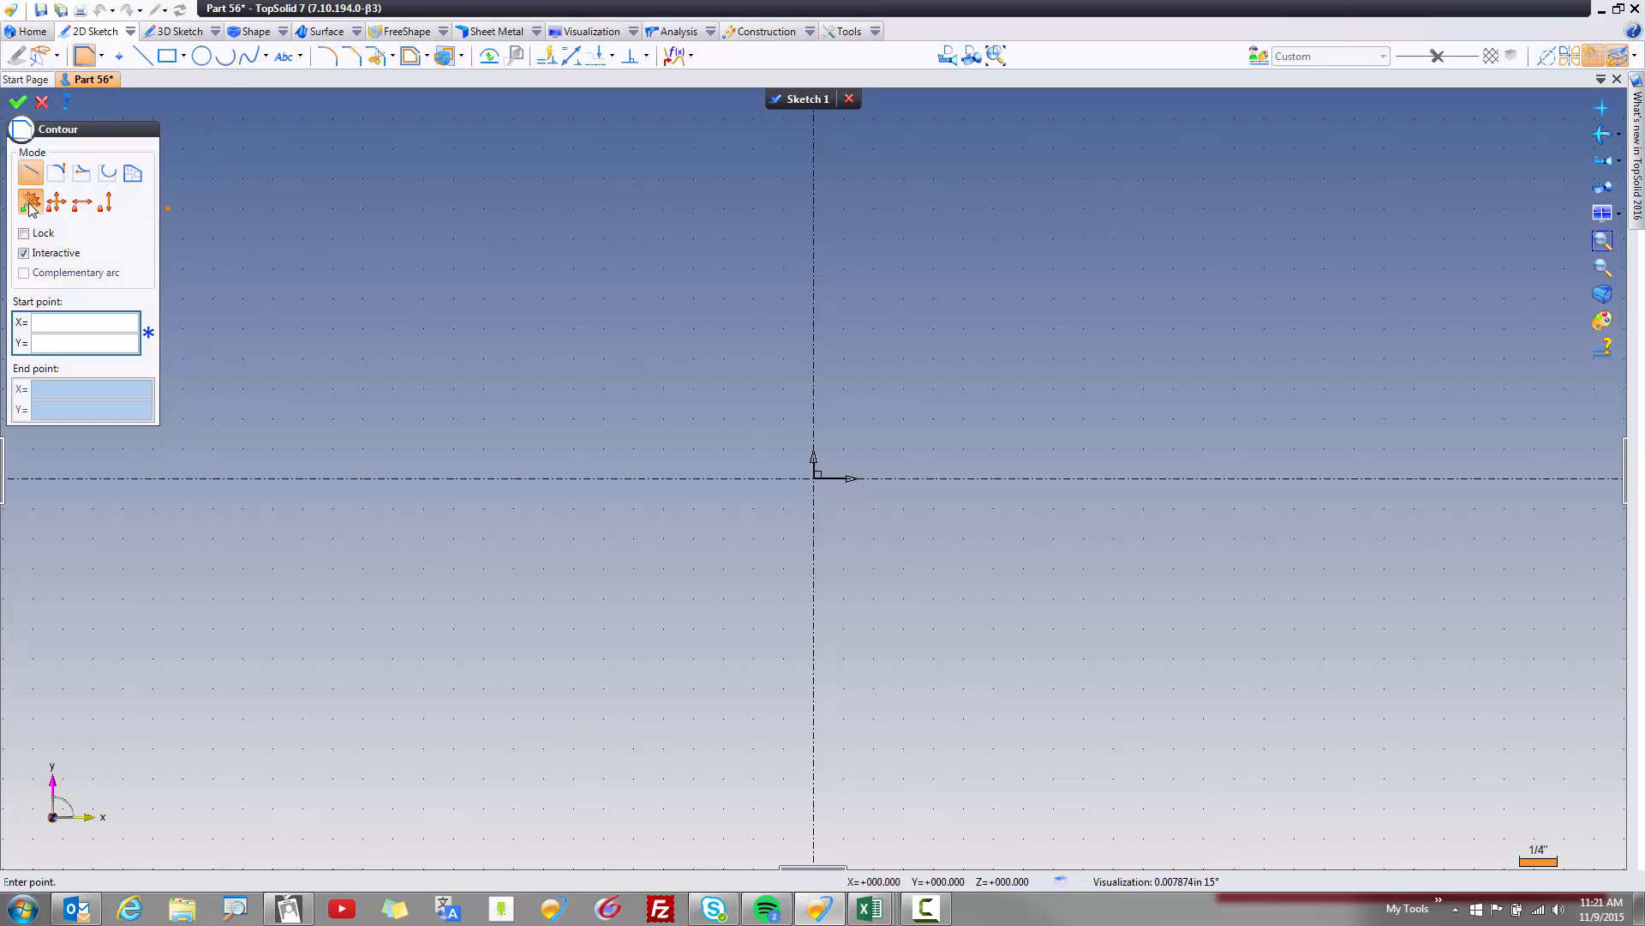
{"action": "left_click", "coordinate": [411, 258]}
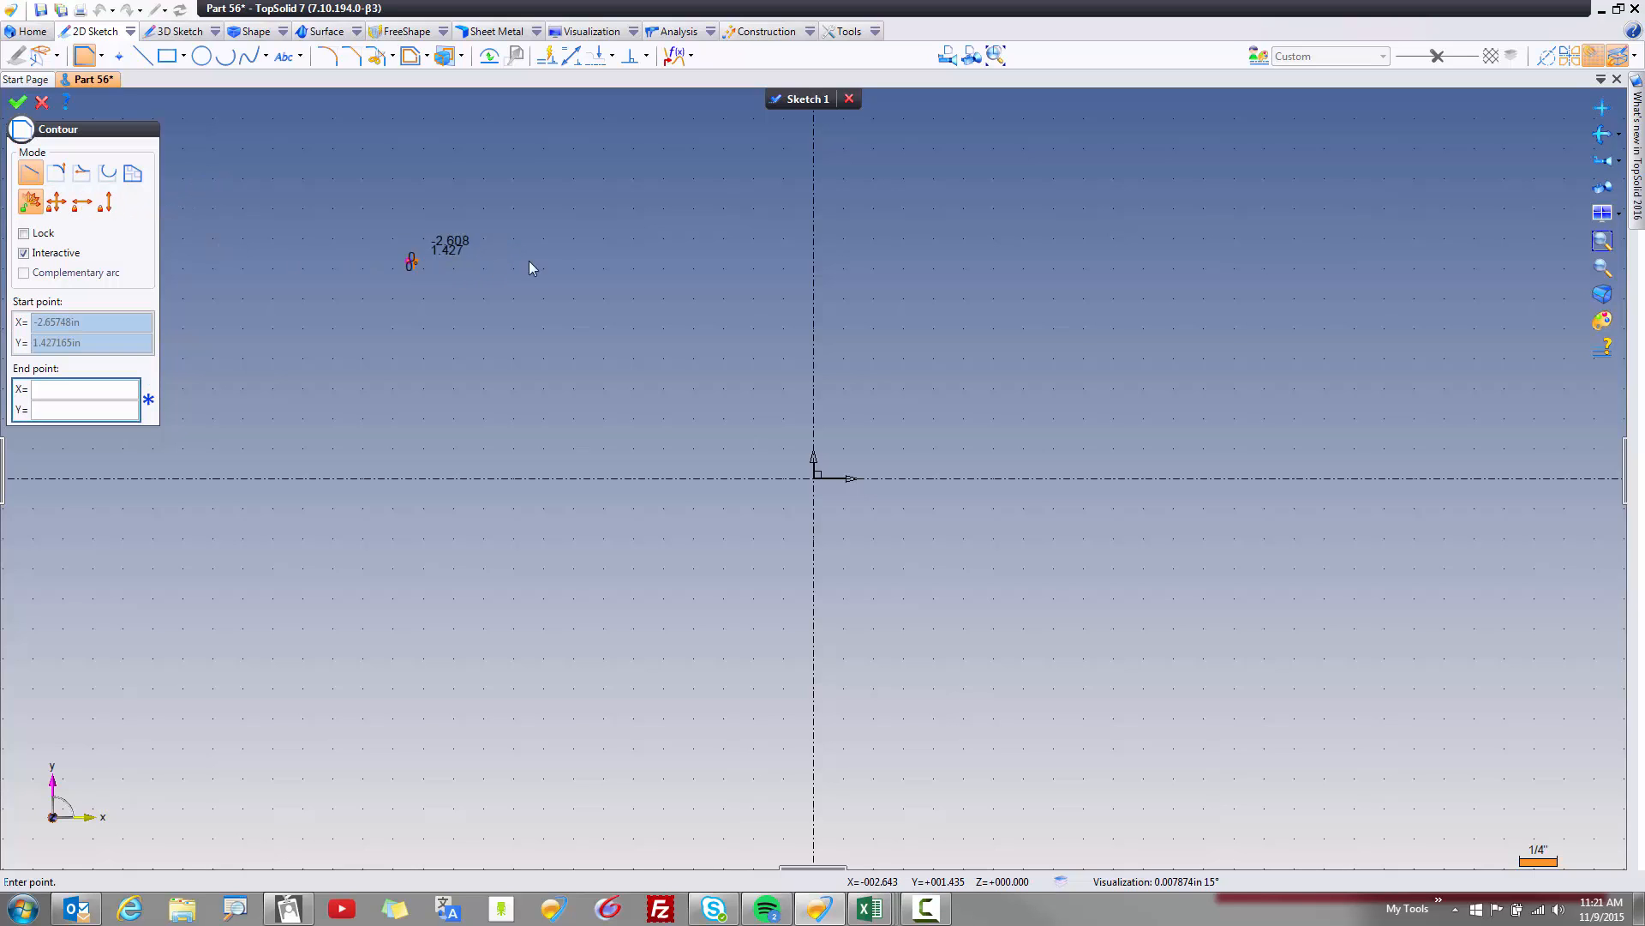
{"action": "left_click", "coordinate": [969, 345]}
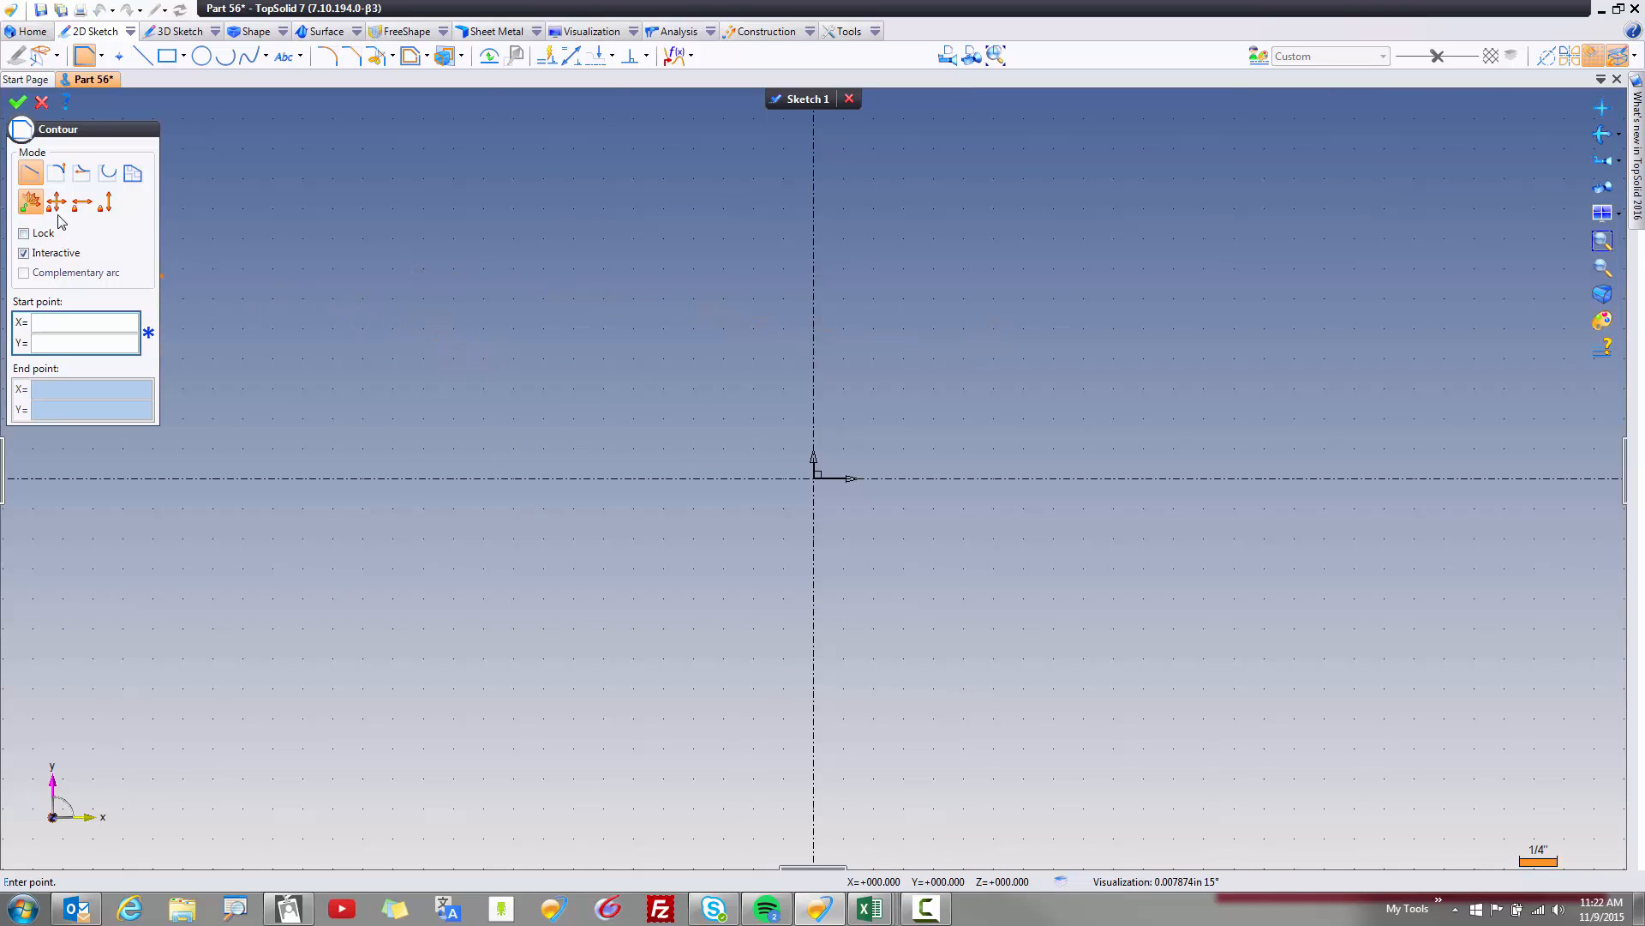
{"action": "mouse_move", "coordinate": [56, 204]}
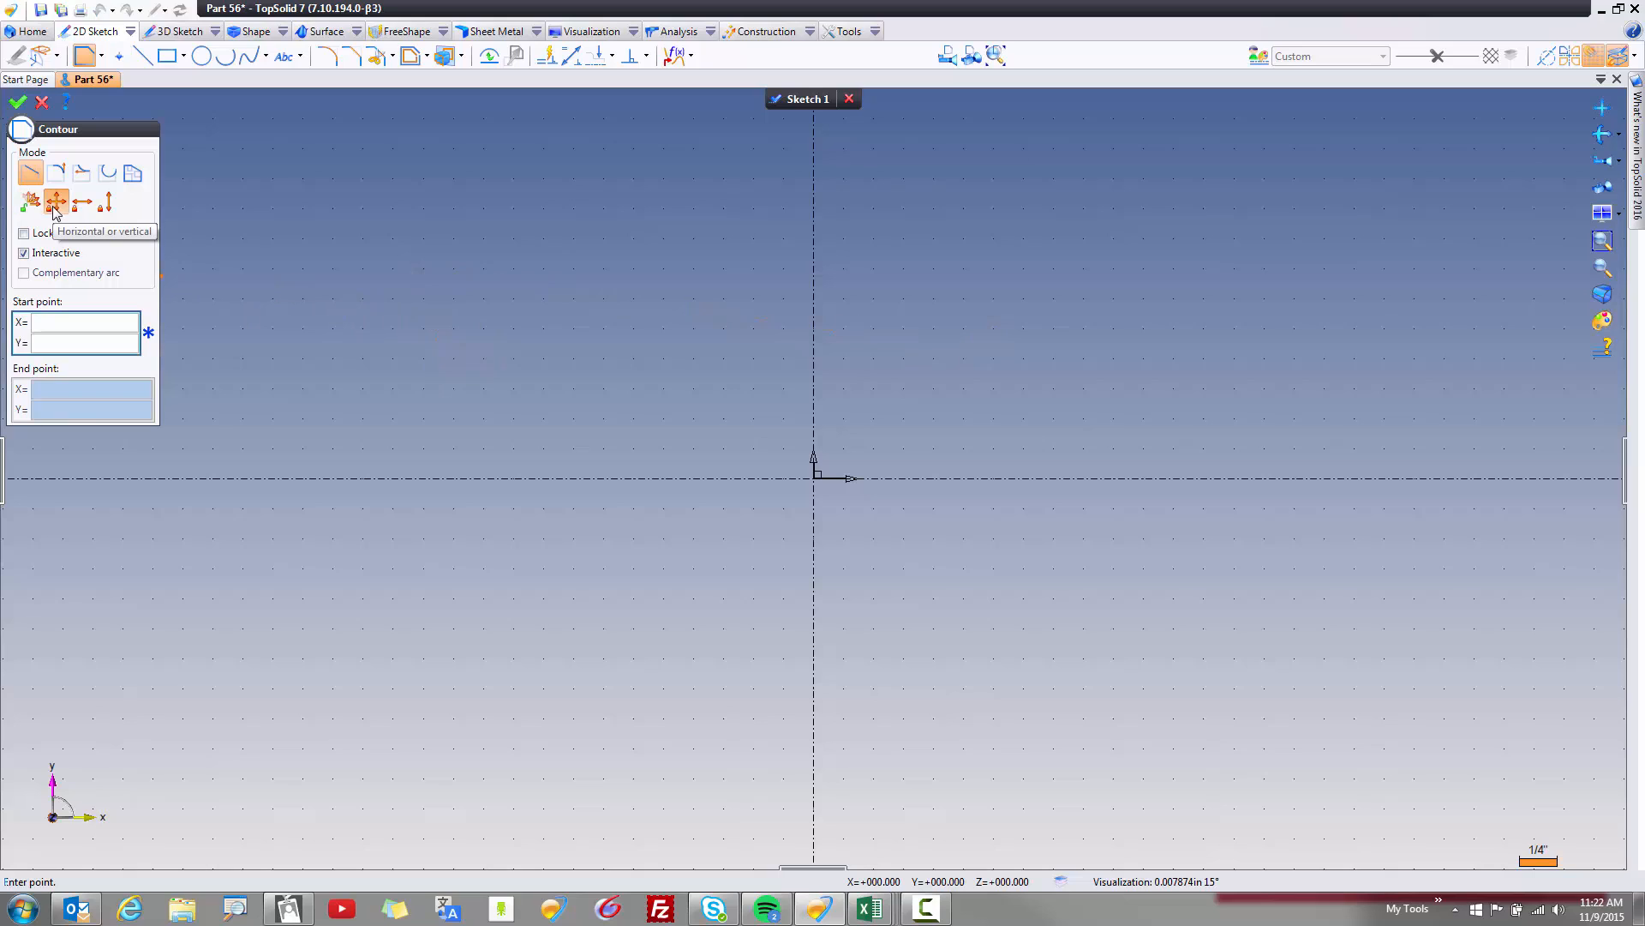
- Draw the stepped contour with horizontal/vertical segments and one diagonal, closing at the start point
{"action": "left_click", "coordinate": [693, 587]}
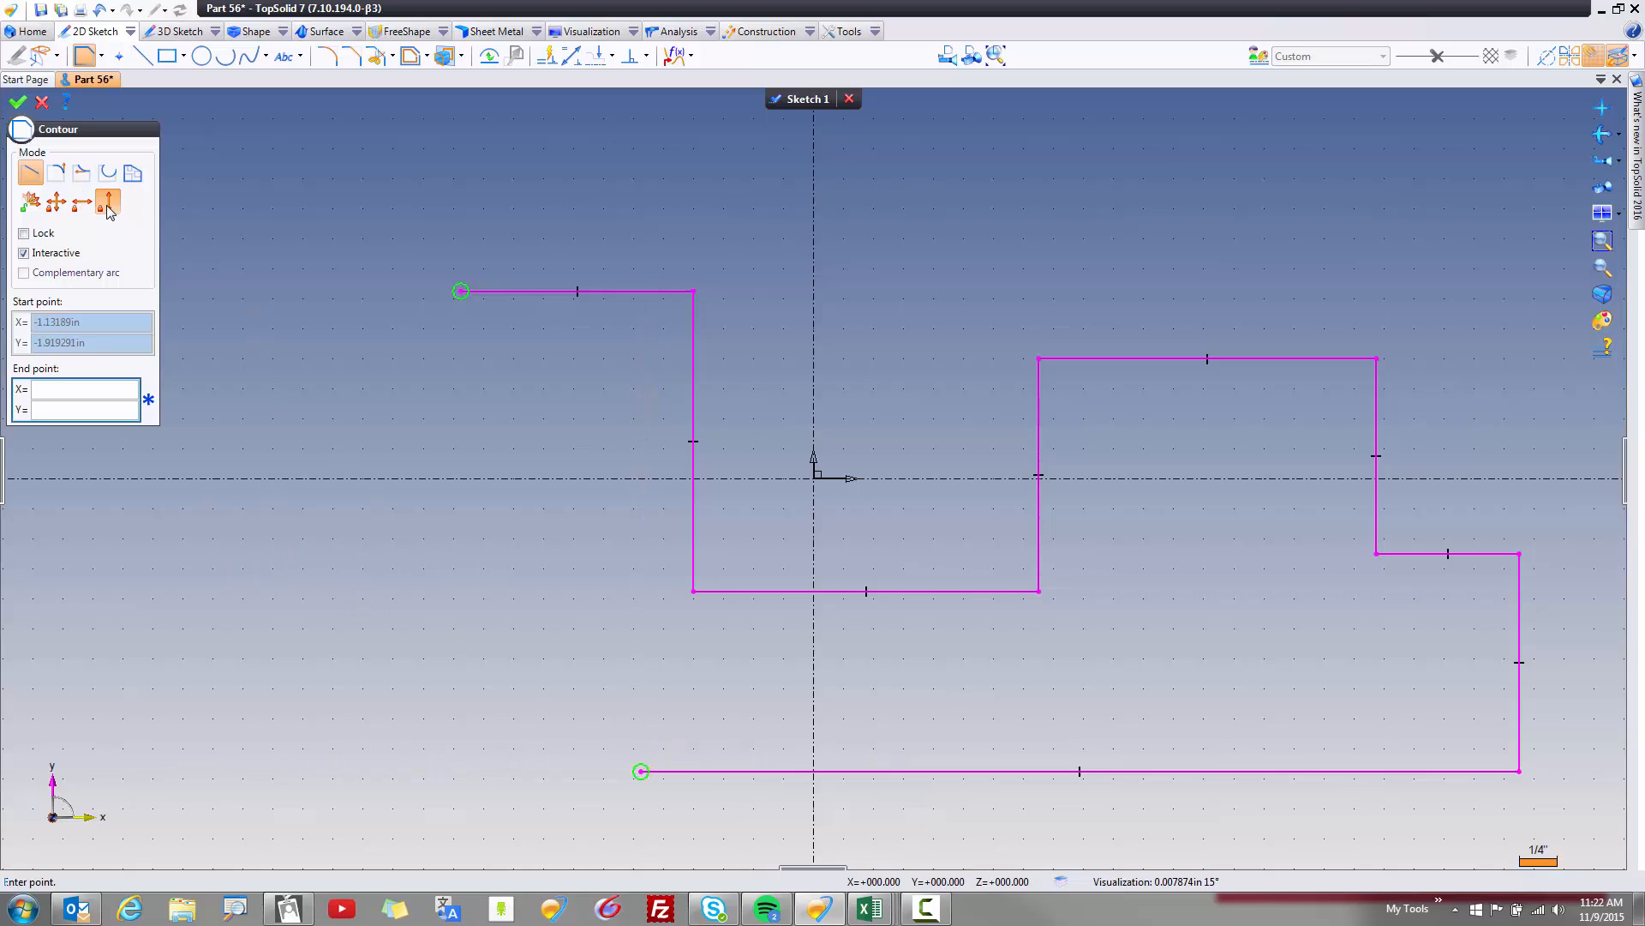
{"action": "mouse_move", "coordinate": [29, 199]}
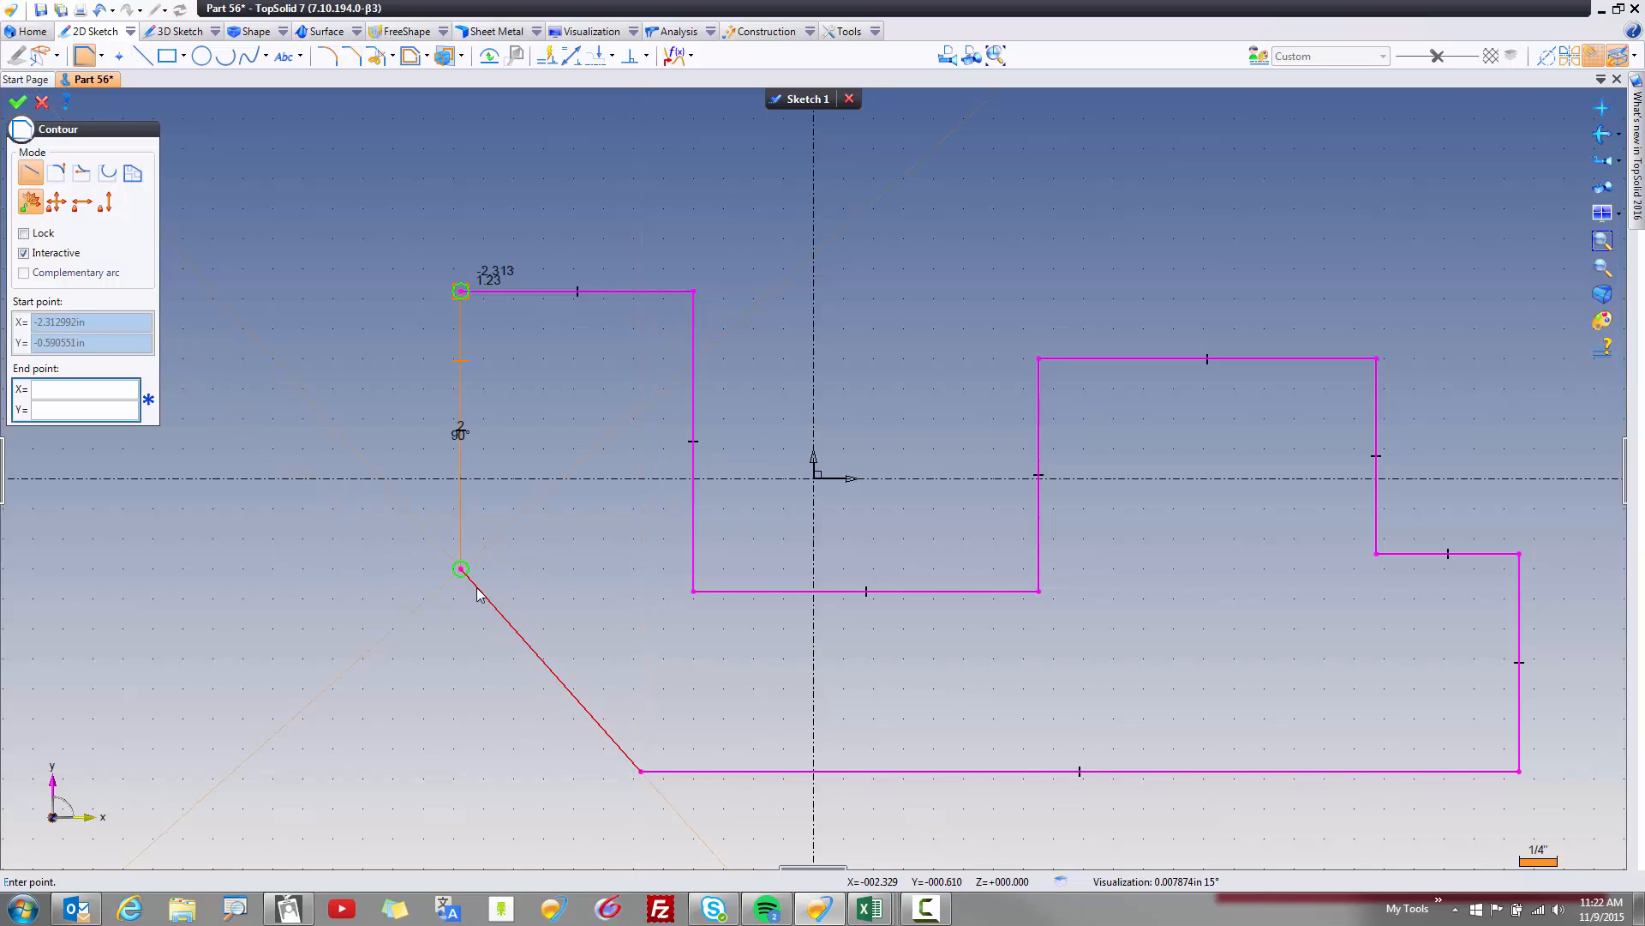
{"action": "left_click", "coordinate": [459, 569]}
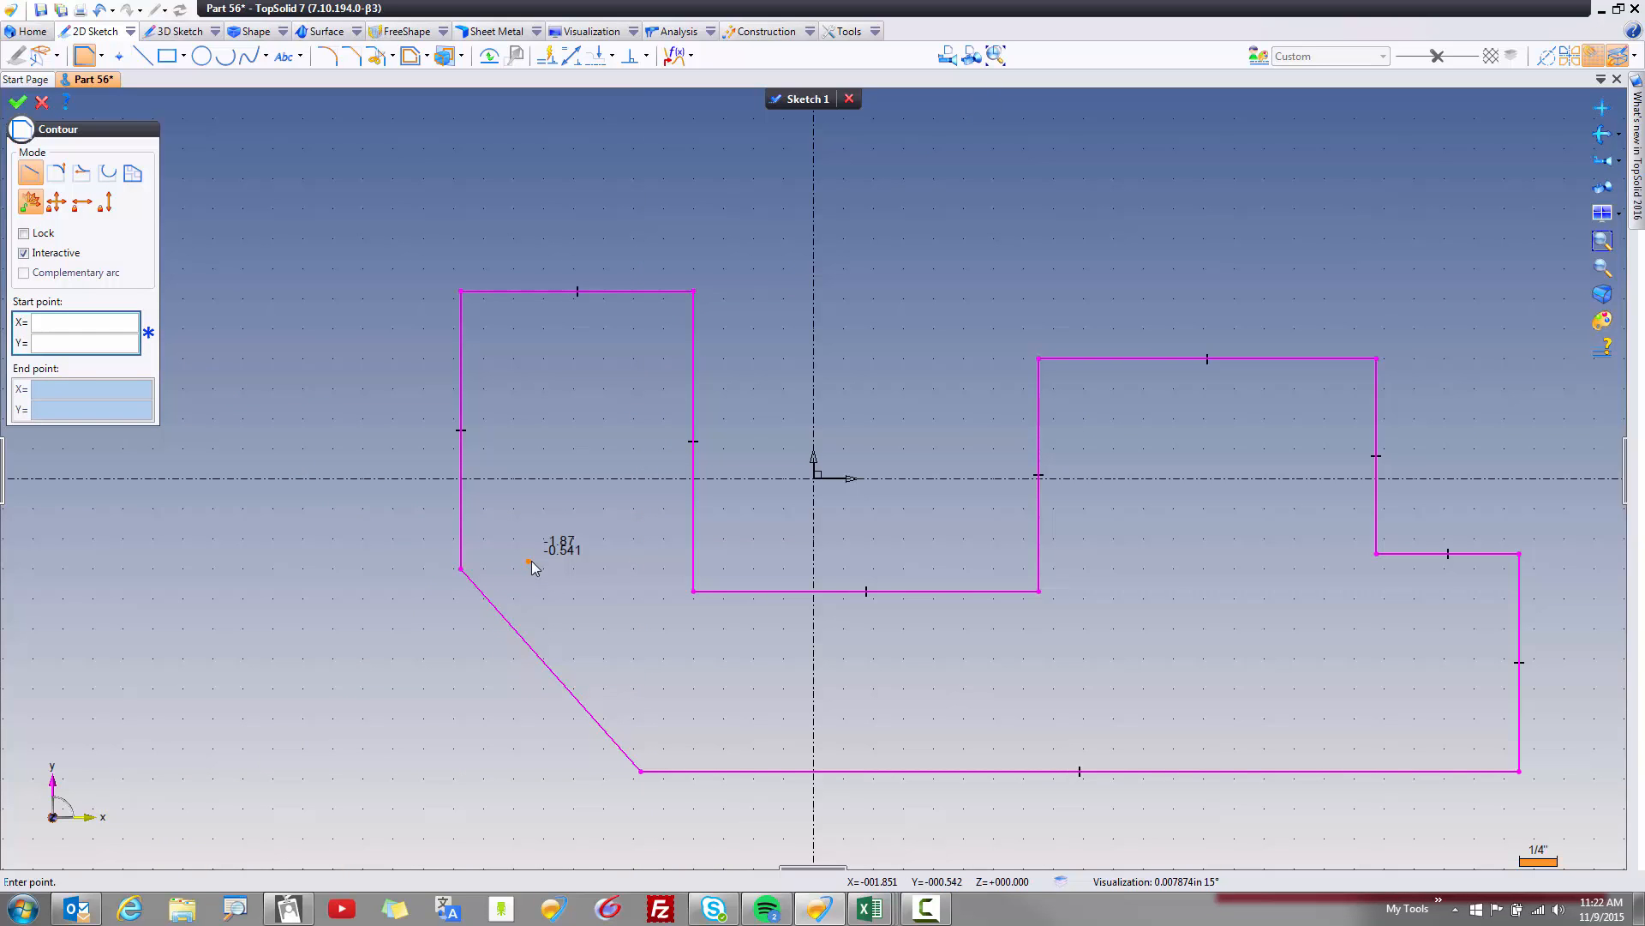